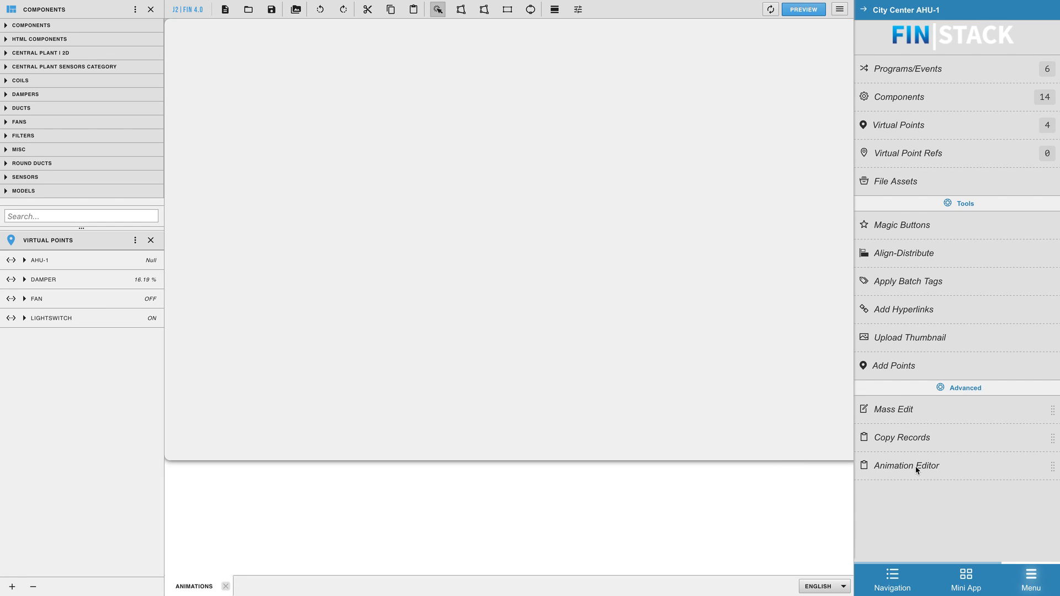
mouse_move(913, 471)
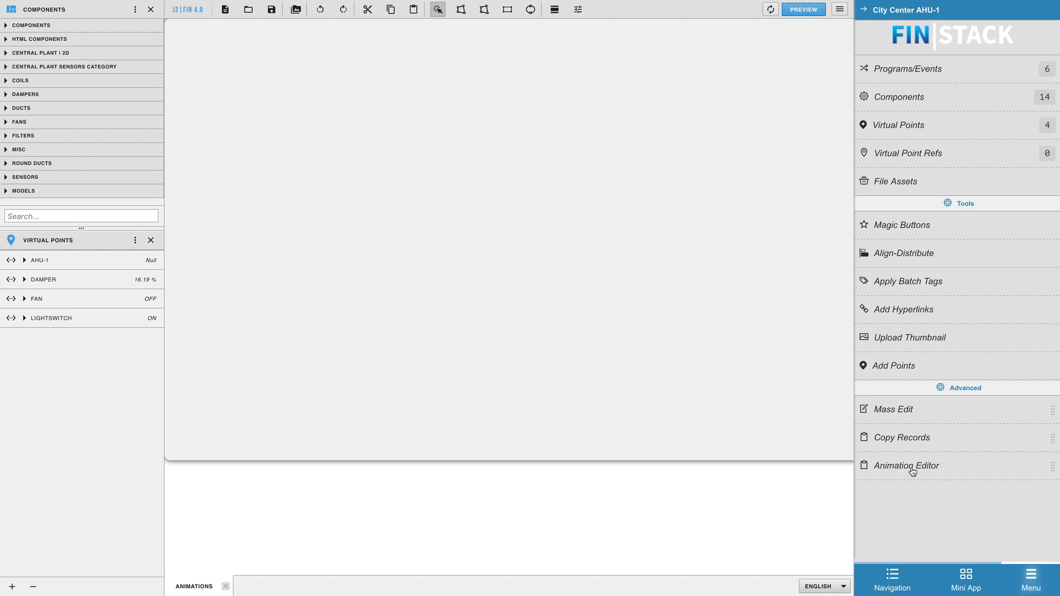
mouse_move(909, 479)
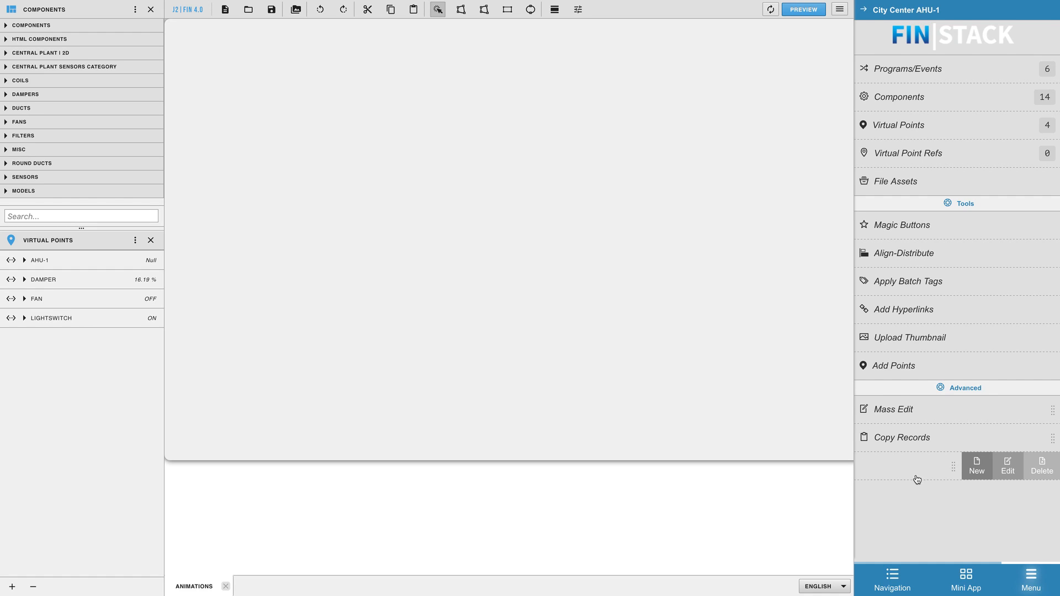
mouse_move(957, 479)
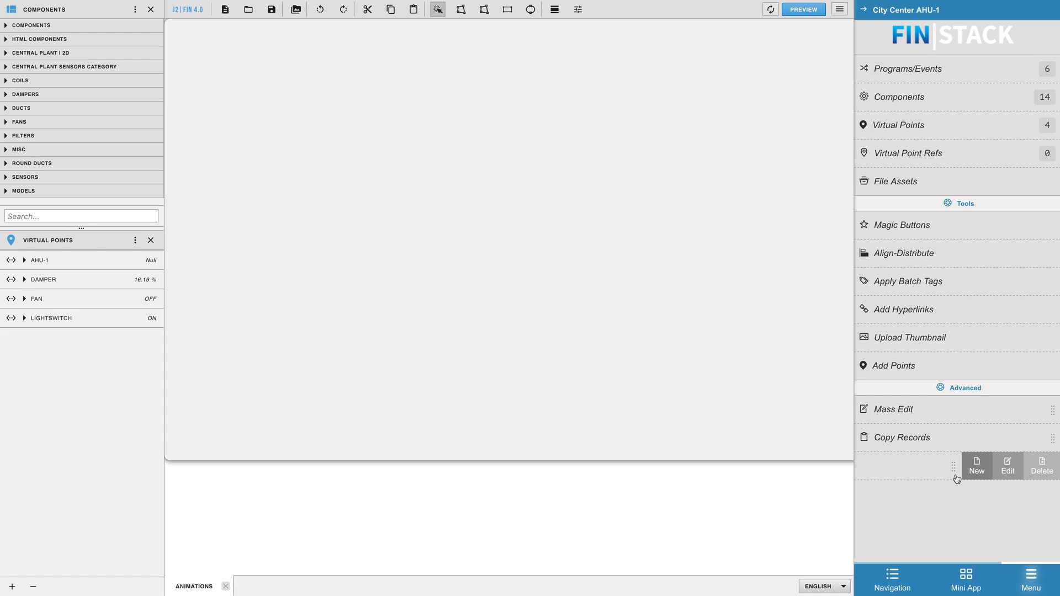
mouse_move(976, 476)
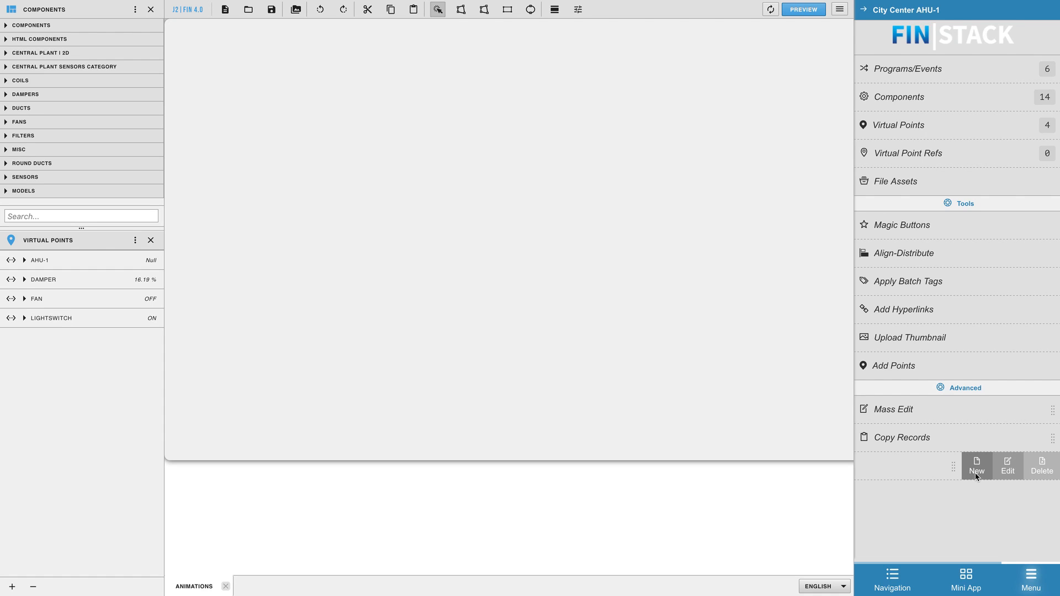
- Apply a new Animations category and name the numeric animation Damper
click(976, 470)
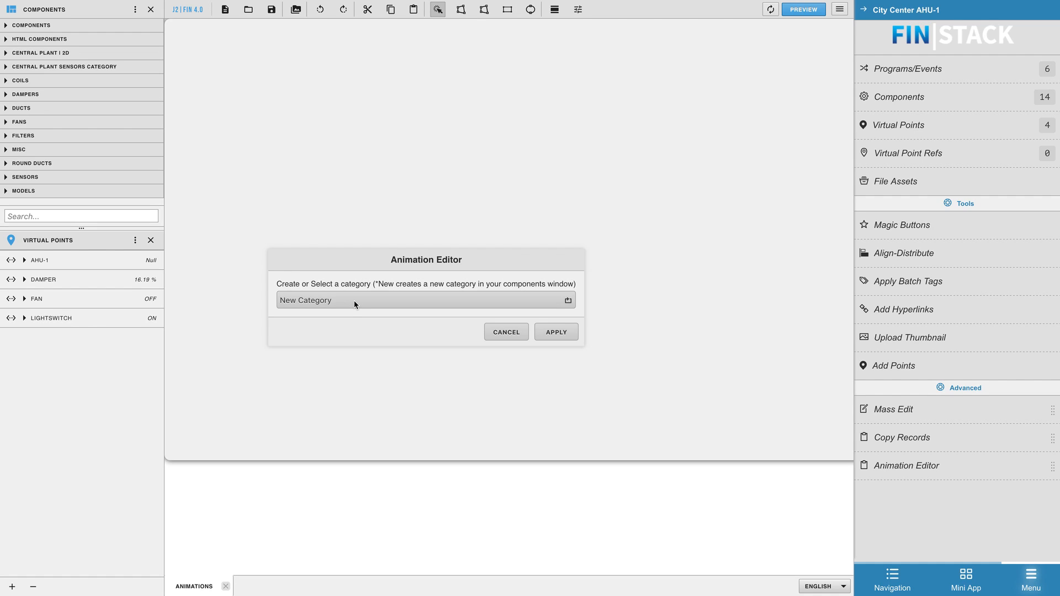
mouse_move(492, 286)
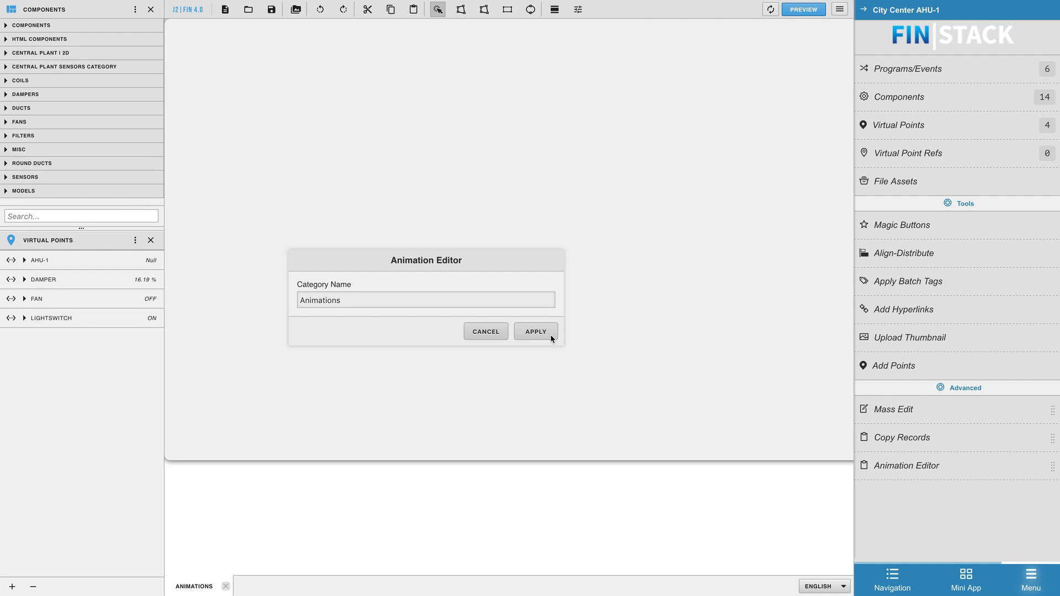
click(535, 331)
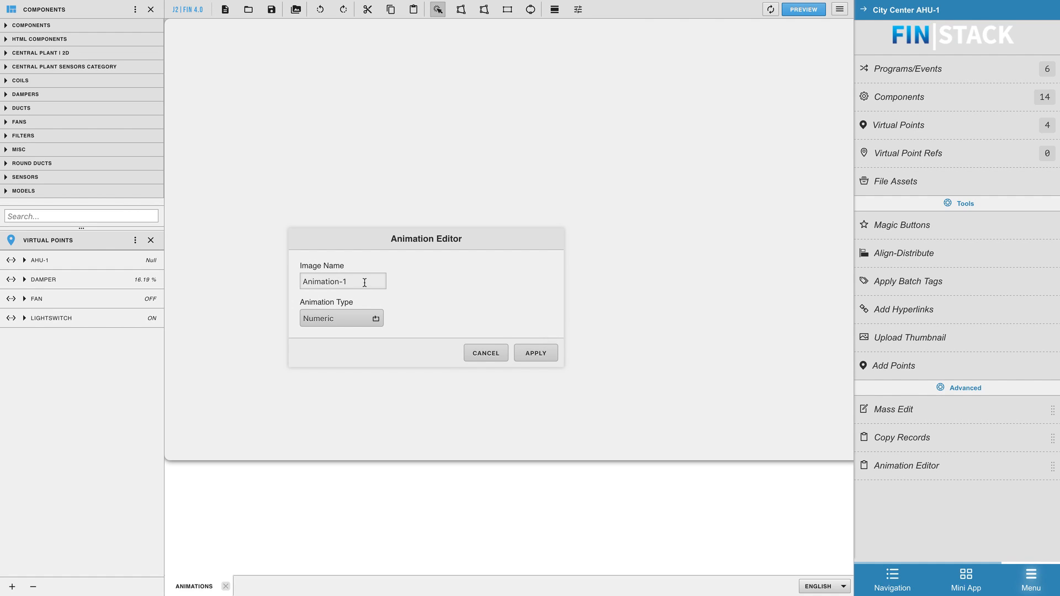
text(Damper)
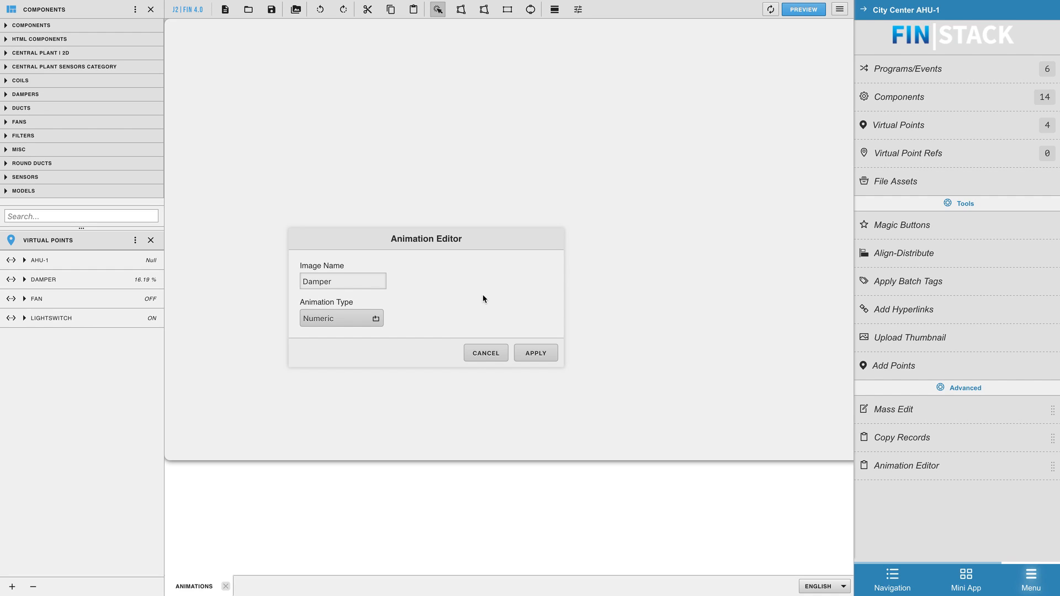
mouse_move(501, 328)
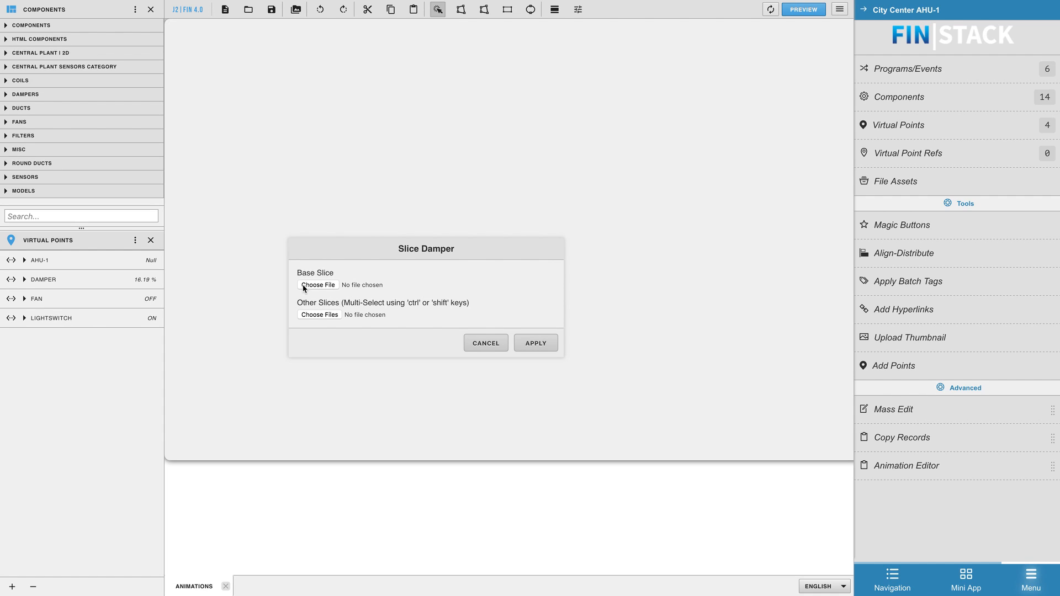
- Use Damper2_0.png as base slice and Damper2_1–4.png as slices ordered 1–4
click(317, 285)
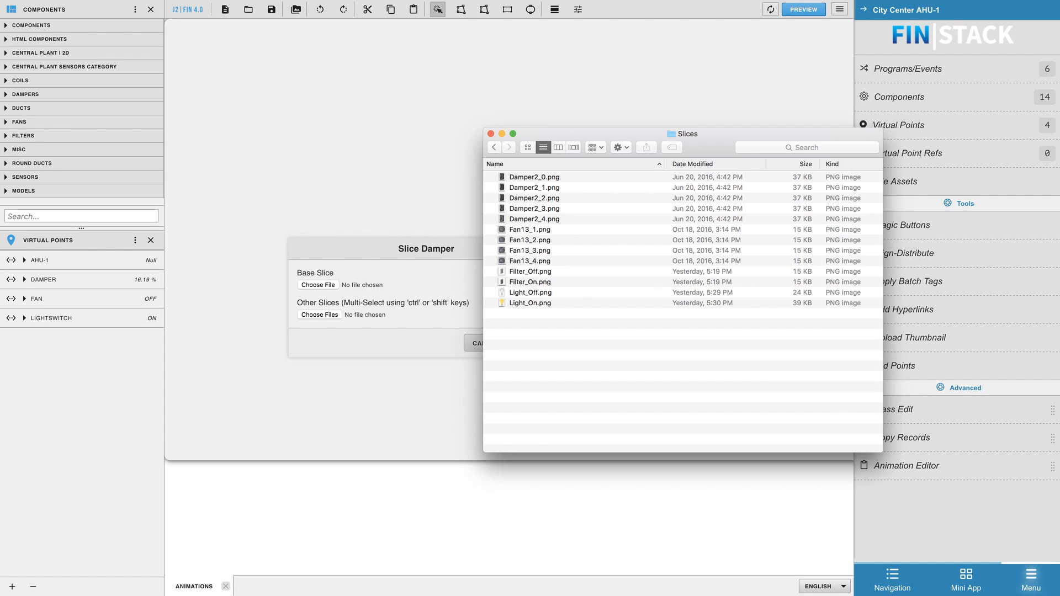
drag(534, 177, 314, 282)
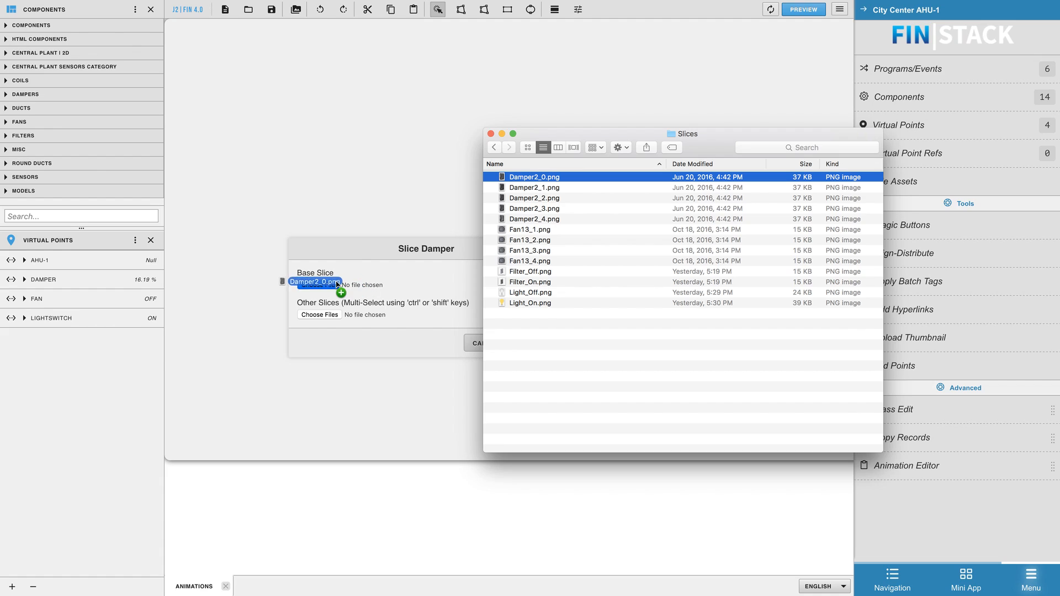
click(534, 187)
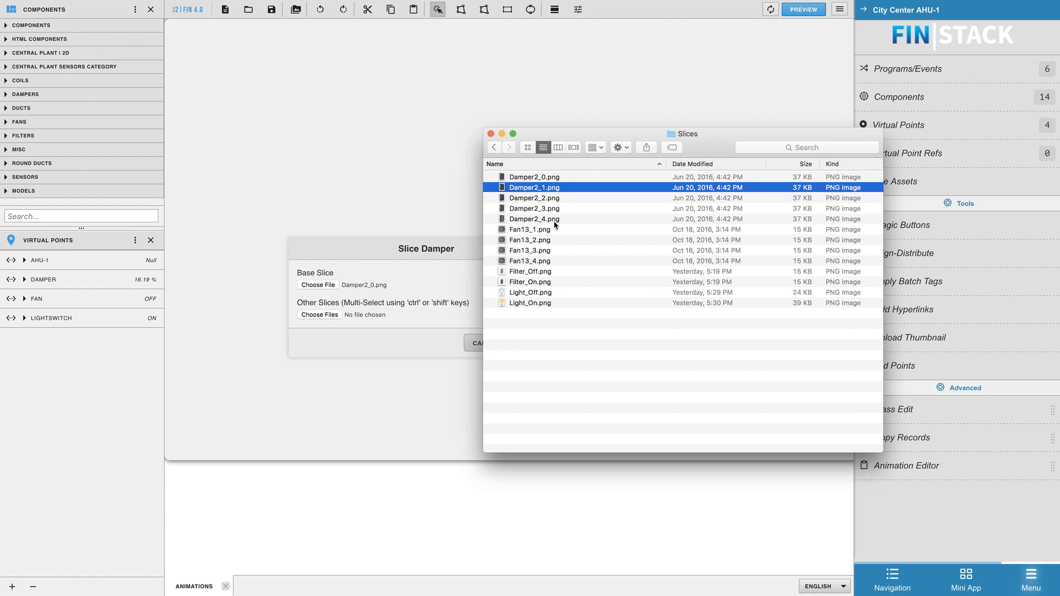
click(534, 219)
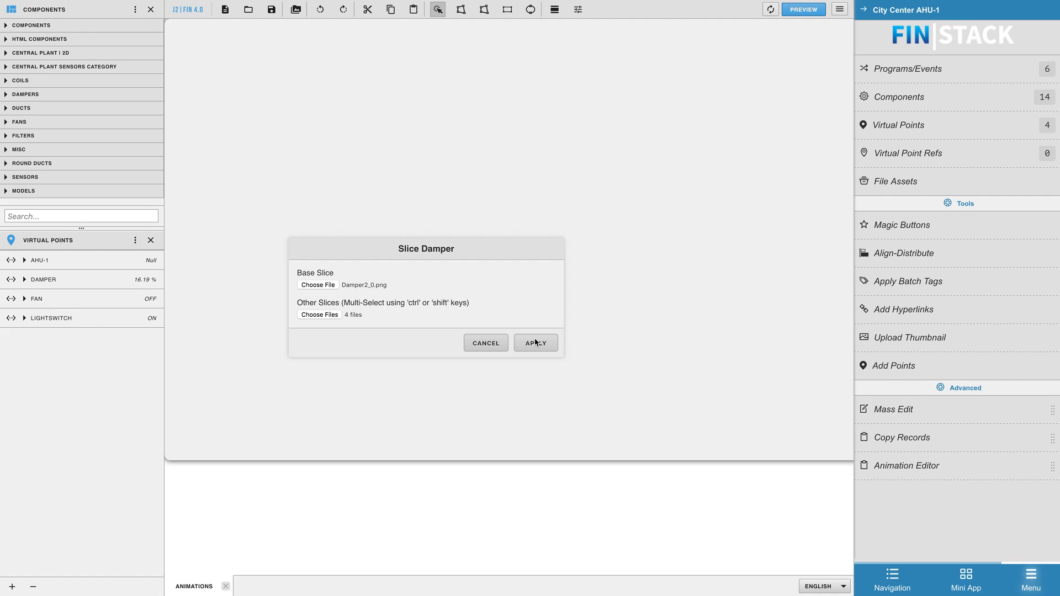
click(535, 343)
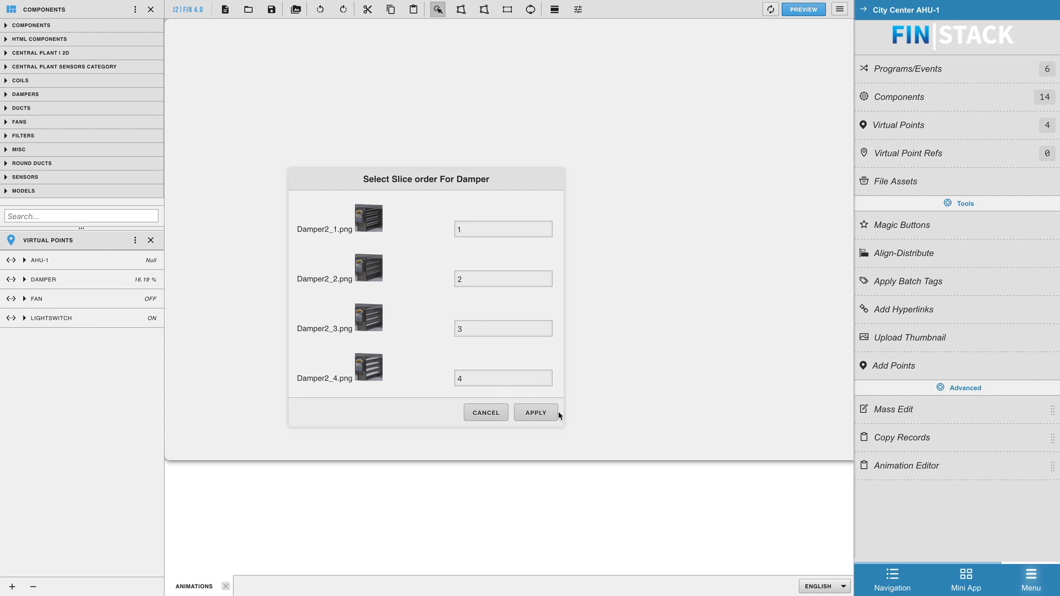
click(535, 412)
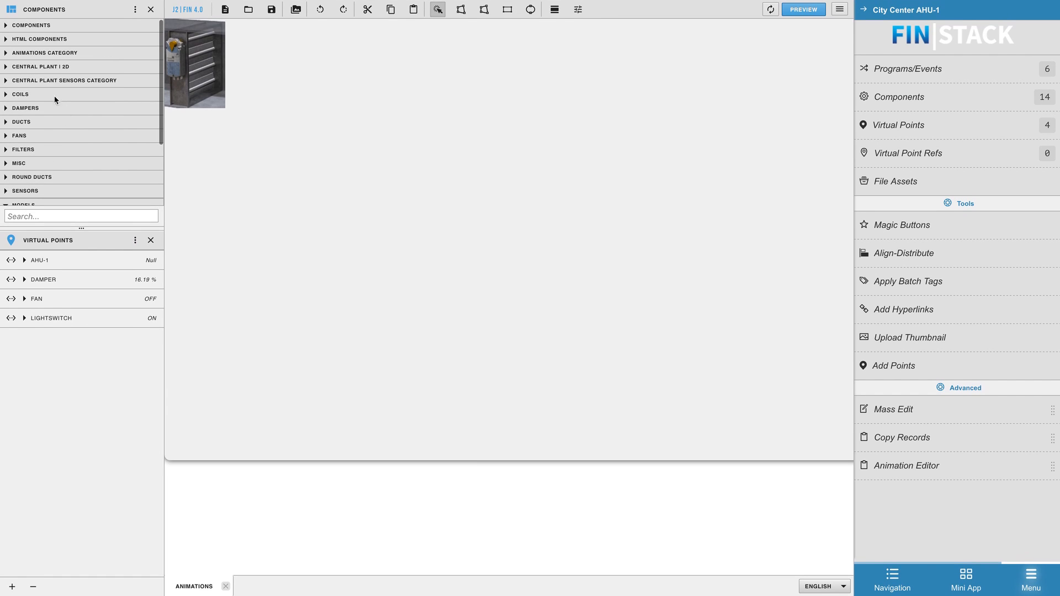
- Expand the Animations Category, place Damper with the DAMPER point, and preview it
click(45, 53)
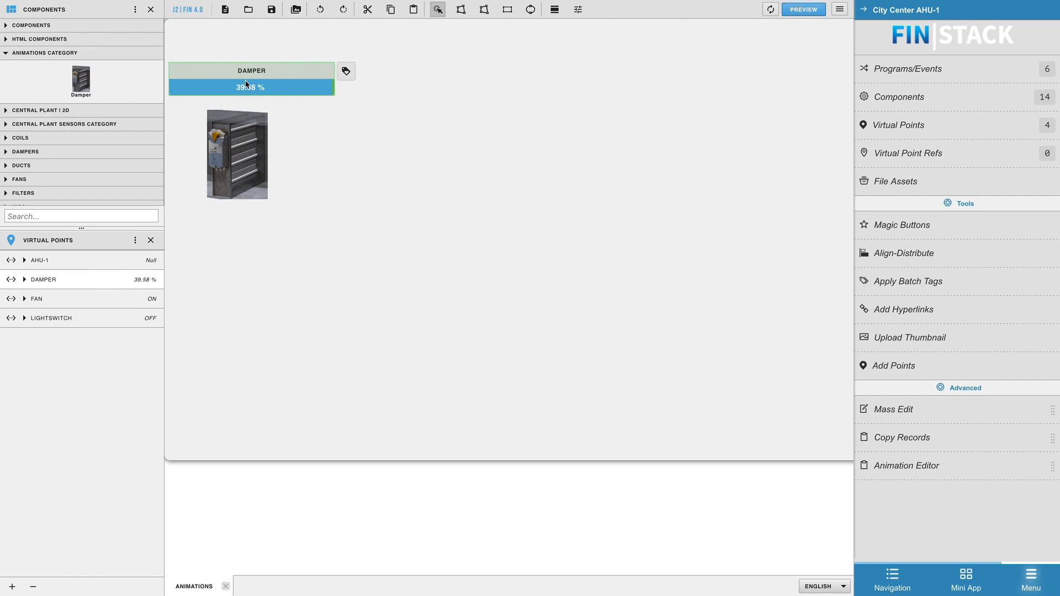
click(802, 8)
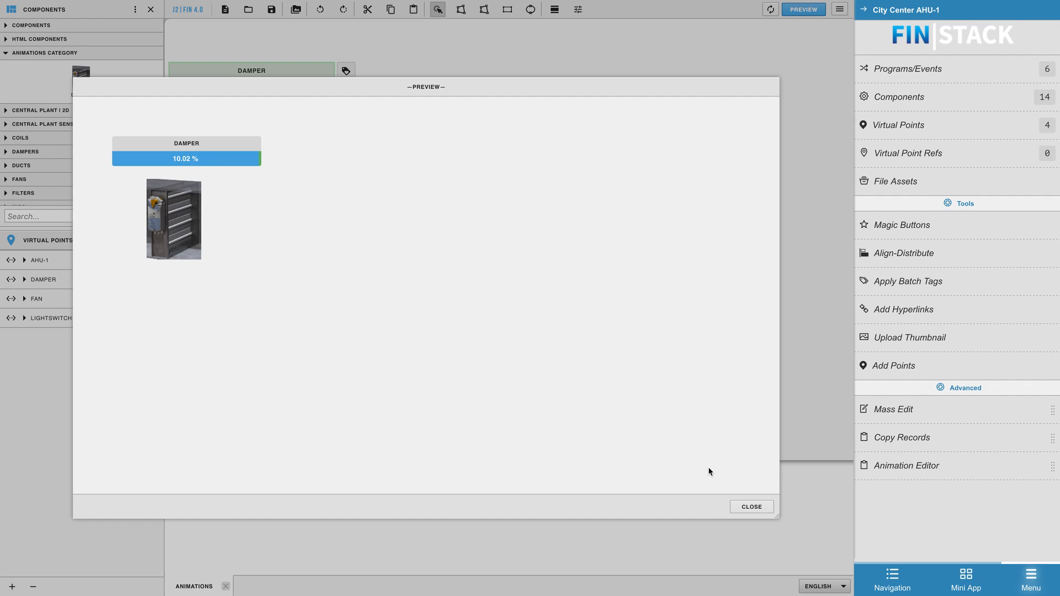
click(751, 506)
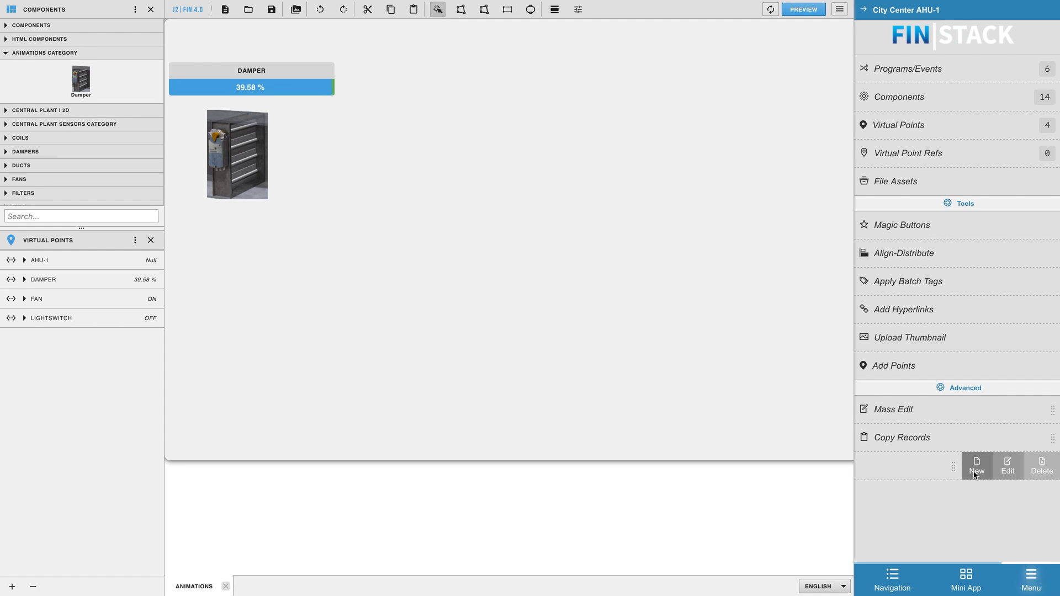
- Start a Boolean Standard animation named Light Switch using Light_Off.png and Light_On.png
click(975, 465)
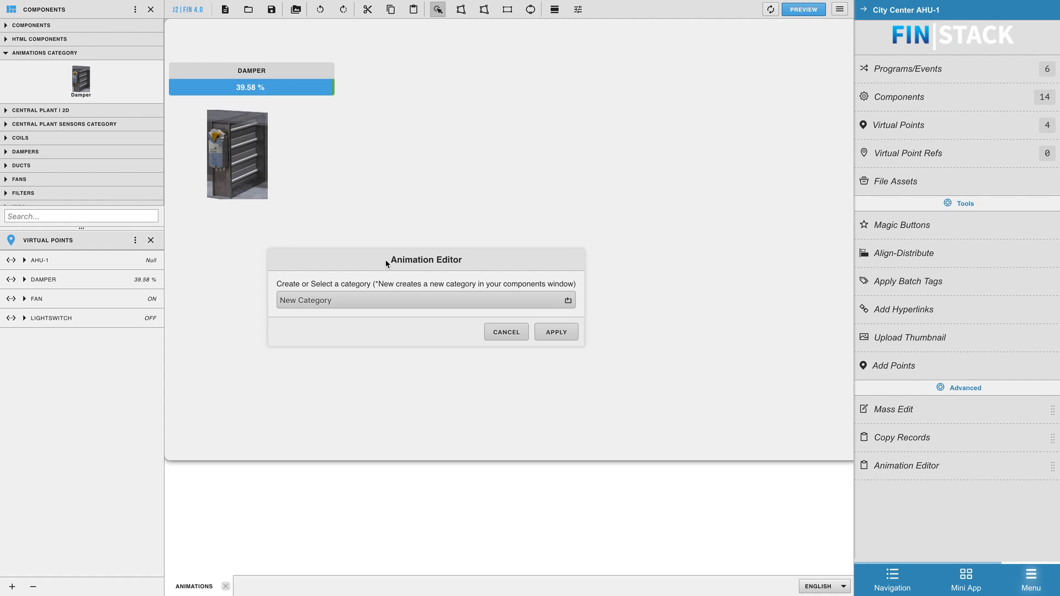
click(425, 299)
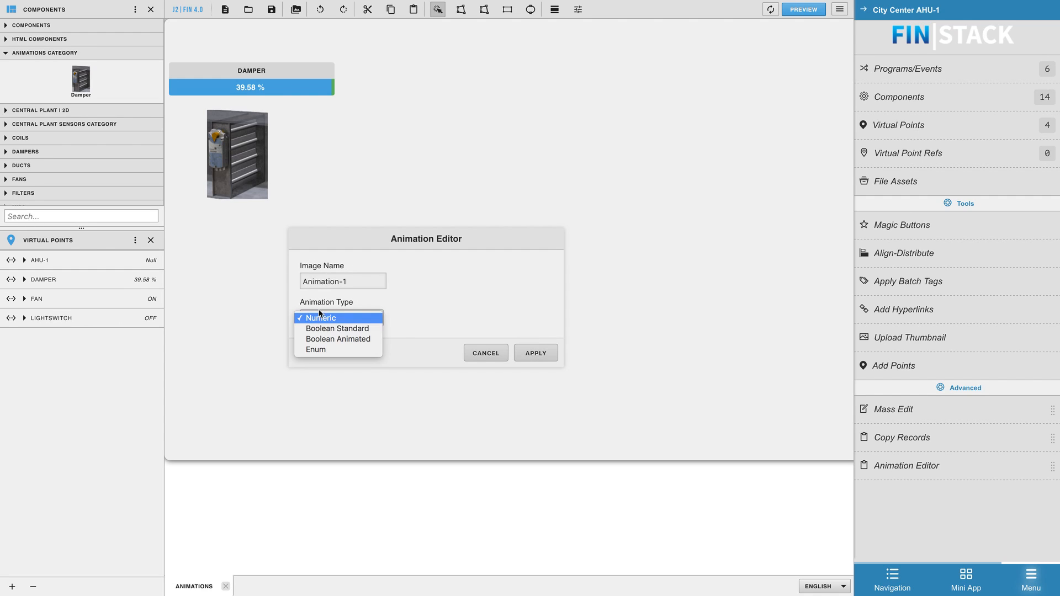
mouse_move(344, 331)
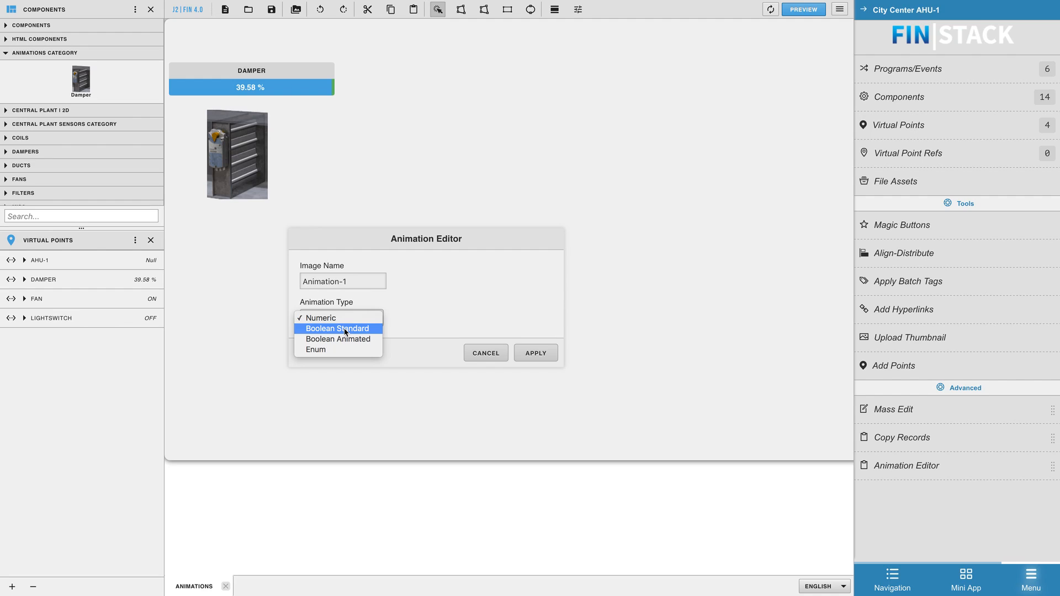
click(337, 328)
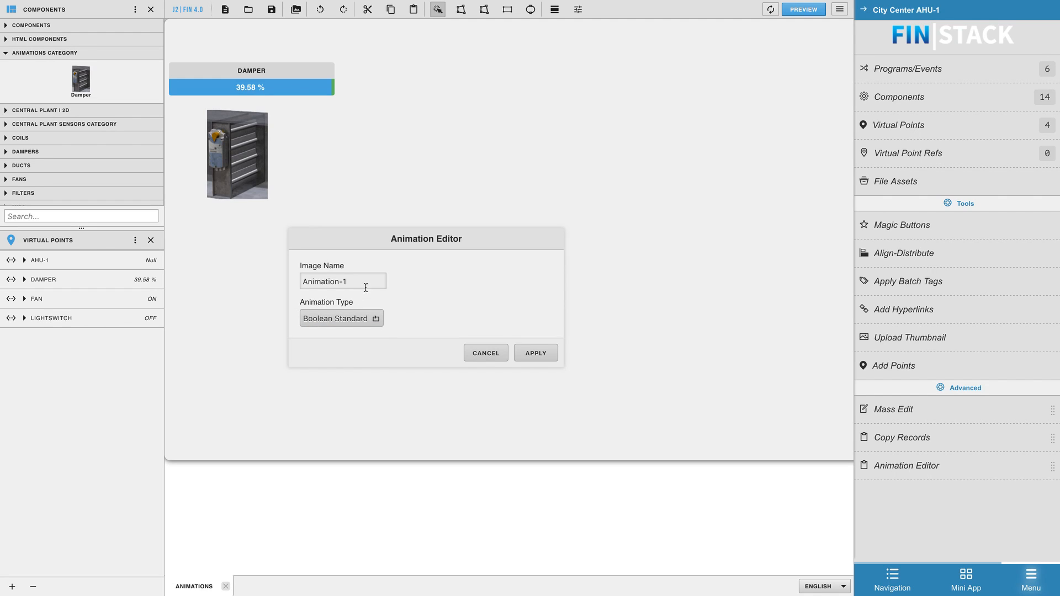
text(Light Switch)
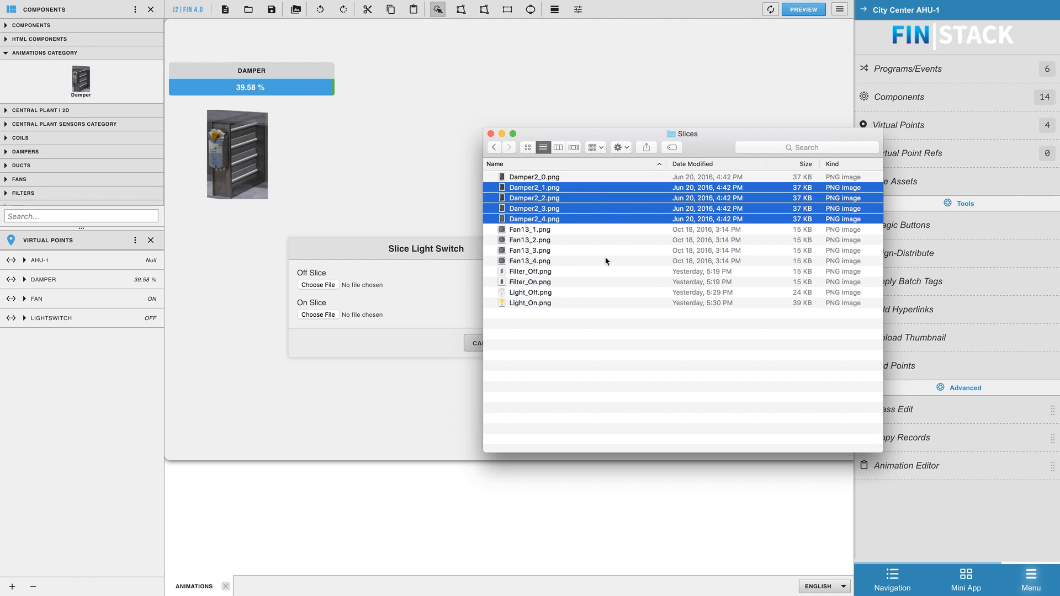
click(531, 292)
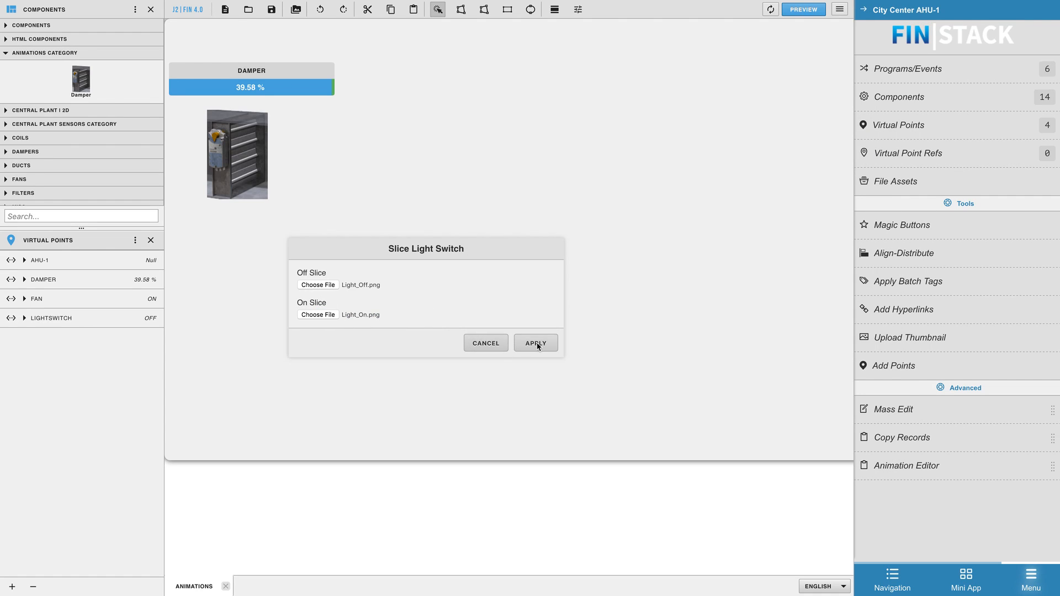
- Create the Light Switch component, drop it on the canvas bound to LIGHTSWITCH, and preview
click(535, 343)
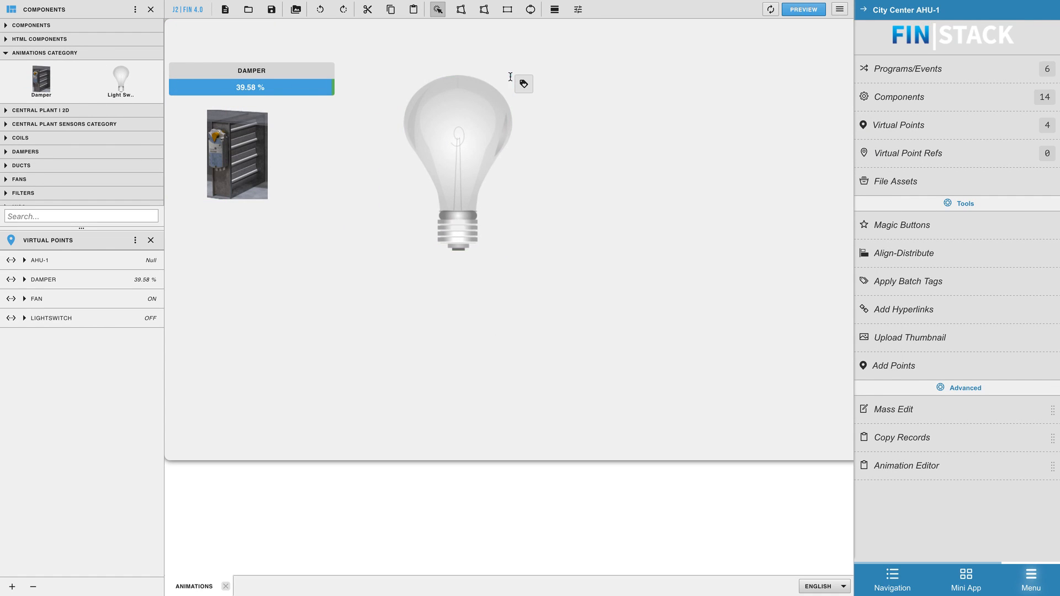
click(458, 194)
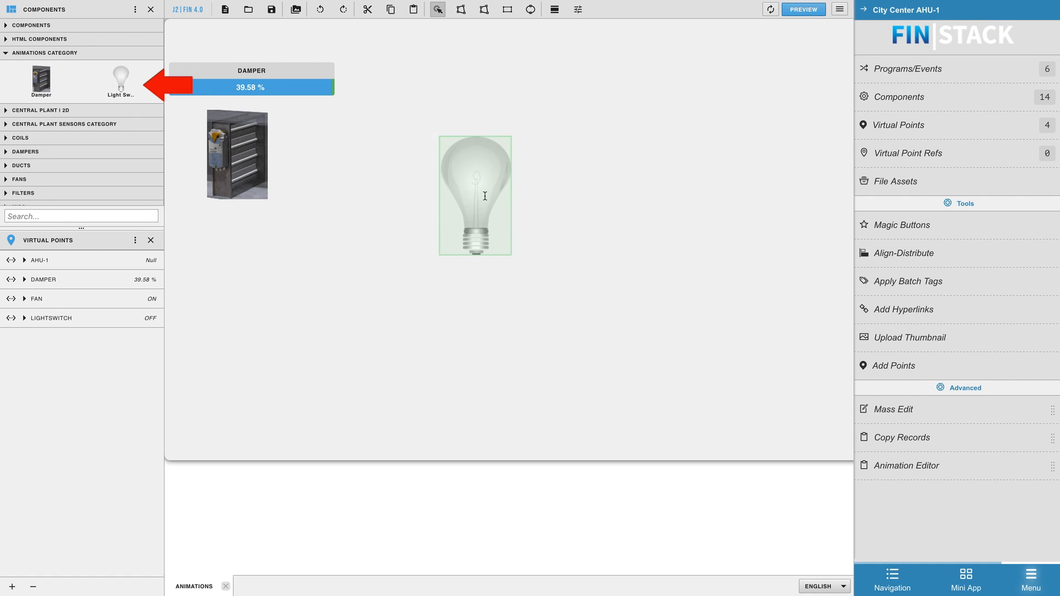
click(476, 194)
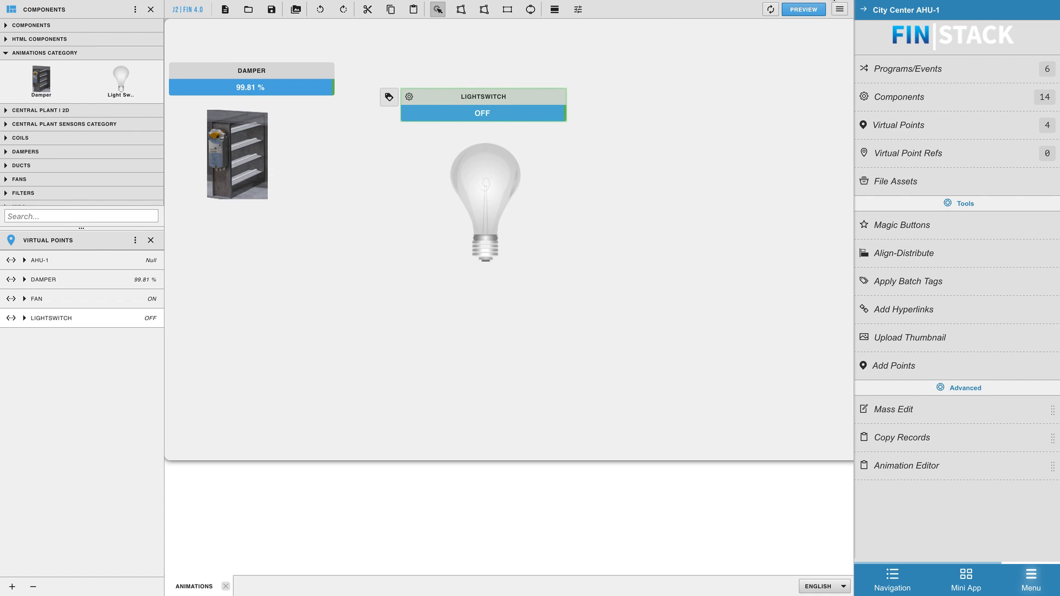
click(803, 9)
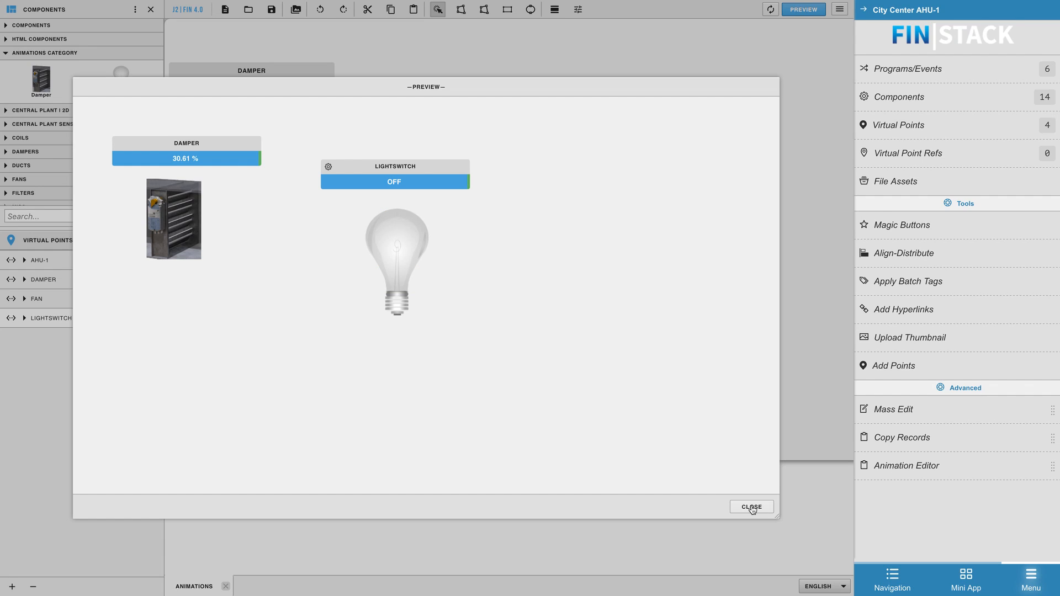
click(751, 506)
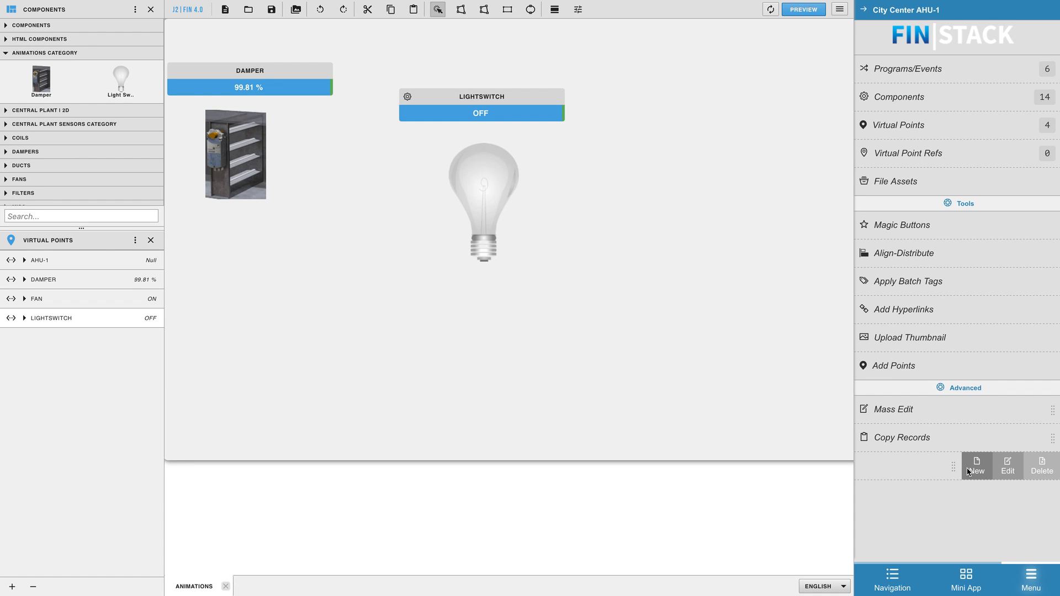
- Start a new animation in the existing animations|Animations category
click(976, 466)
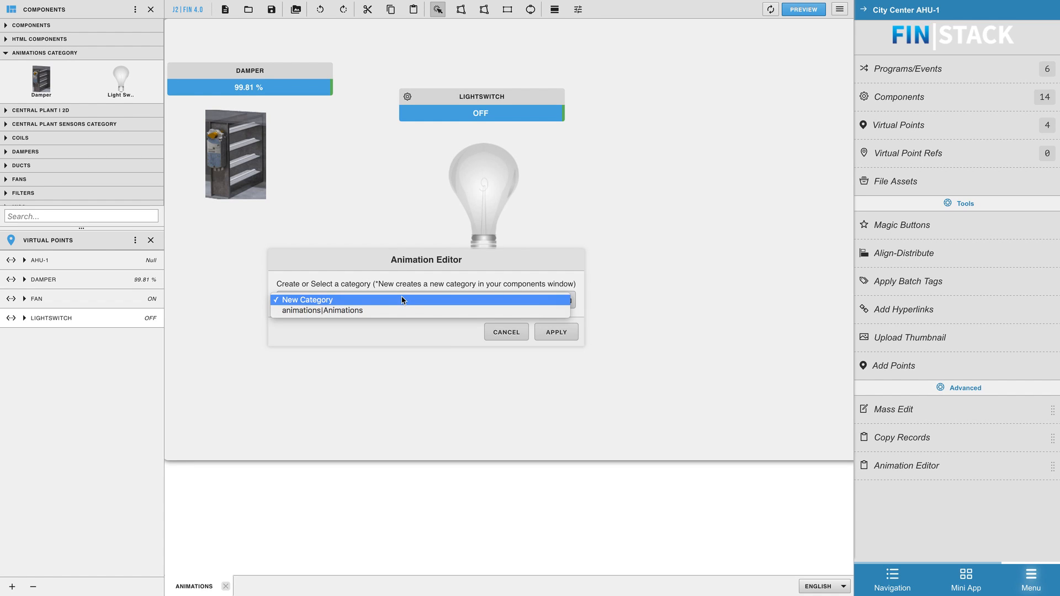
click(322, 310)
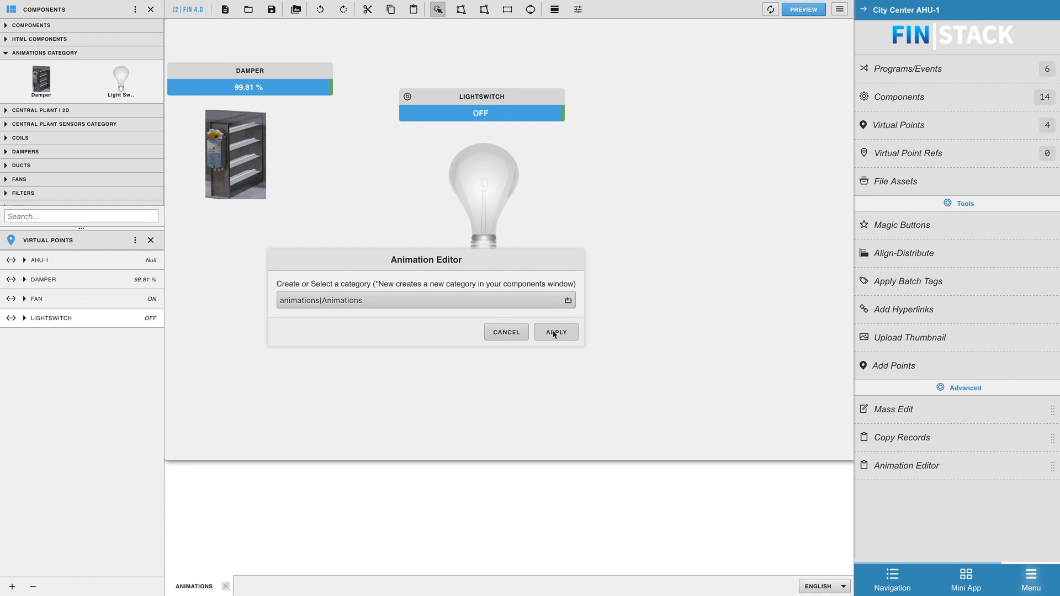
click(555, 332)
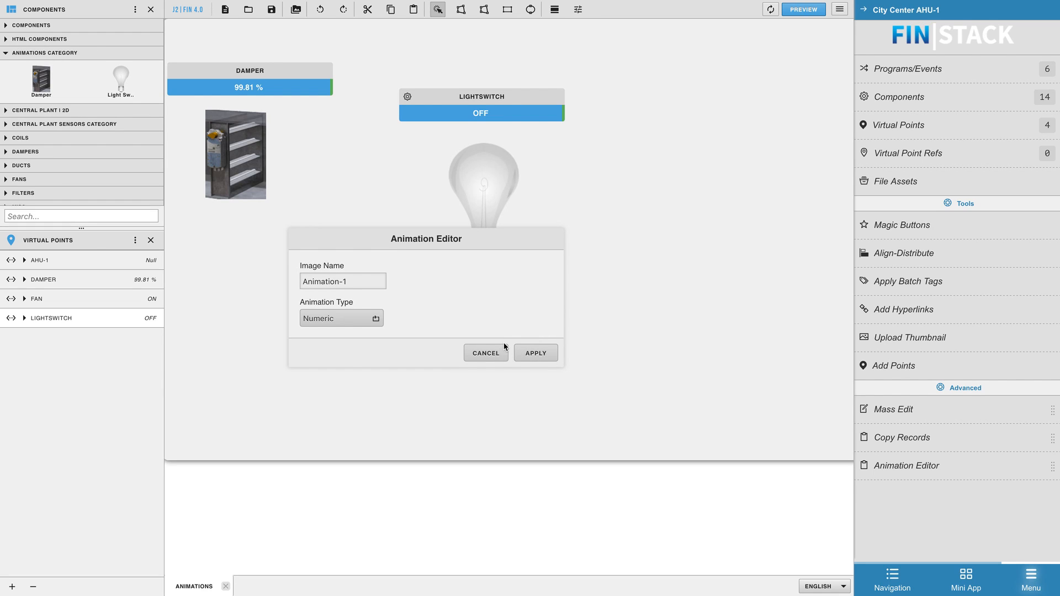
- Create Boolean Animated 'Fan' with Fan13_1.png as off image and four on slices
click(341, 318)
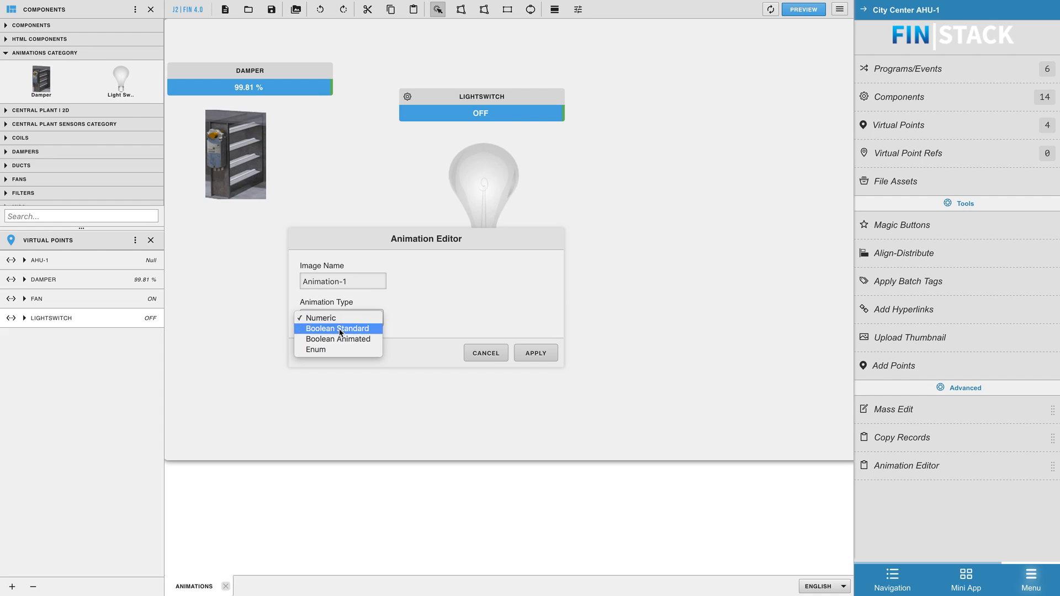
click(339, 339)
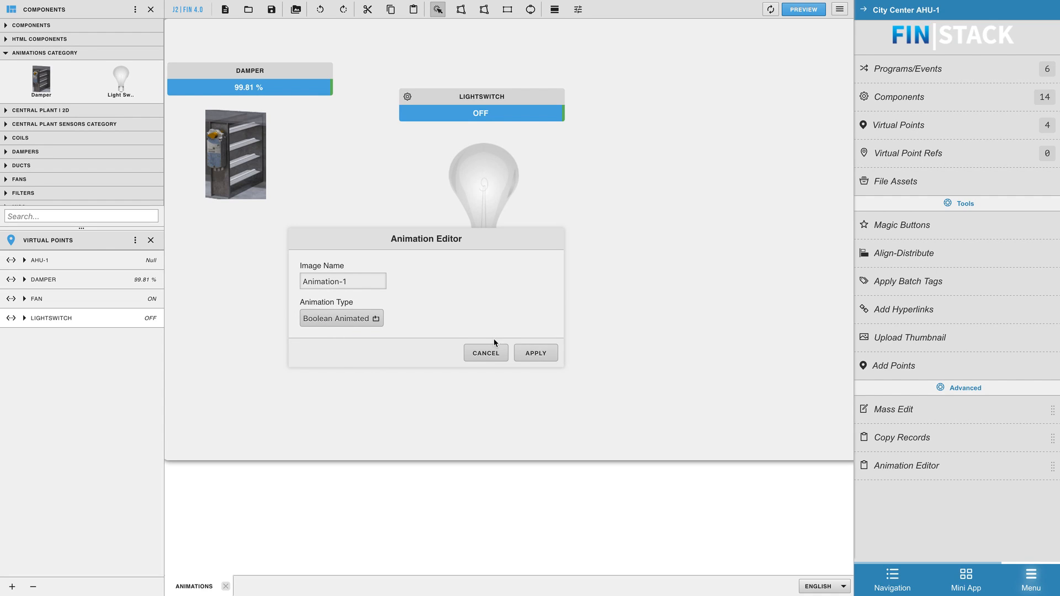
text(Fan)
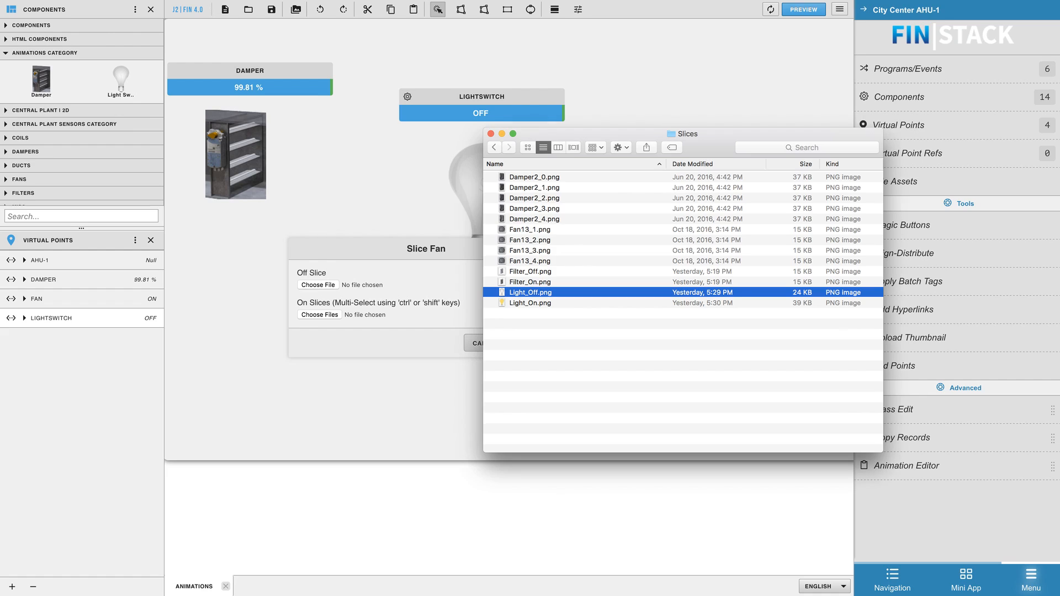
click(530, 229)
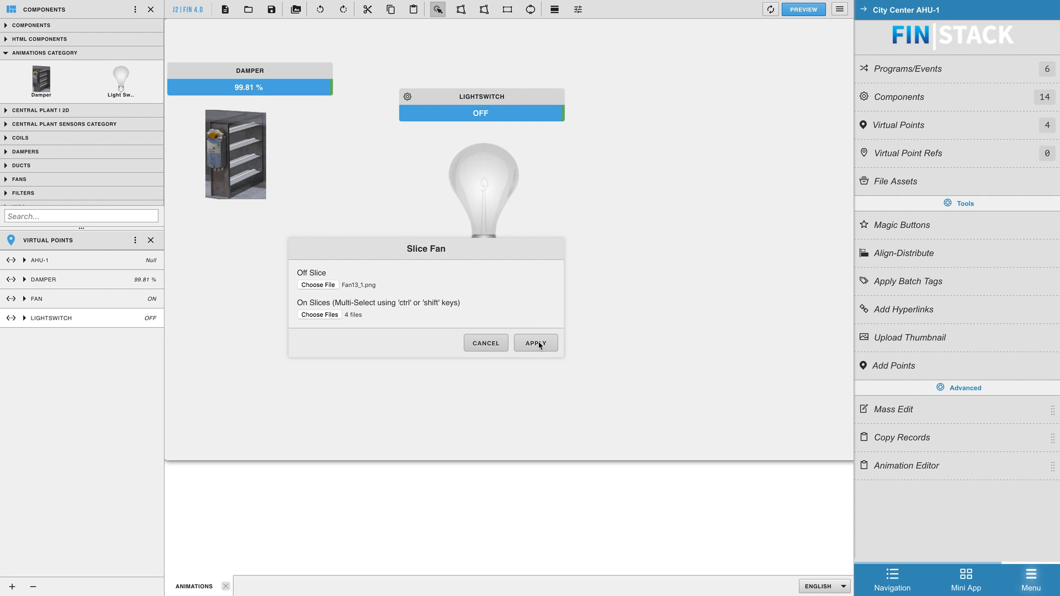
click(535, 342)
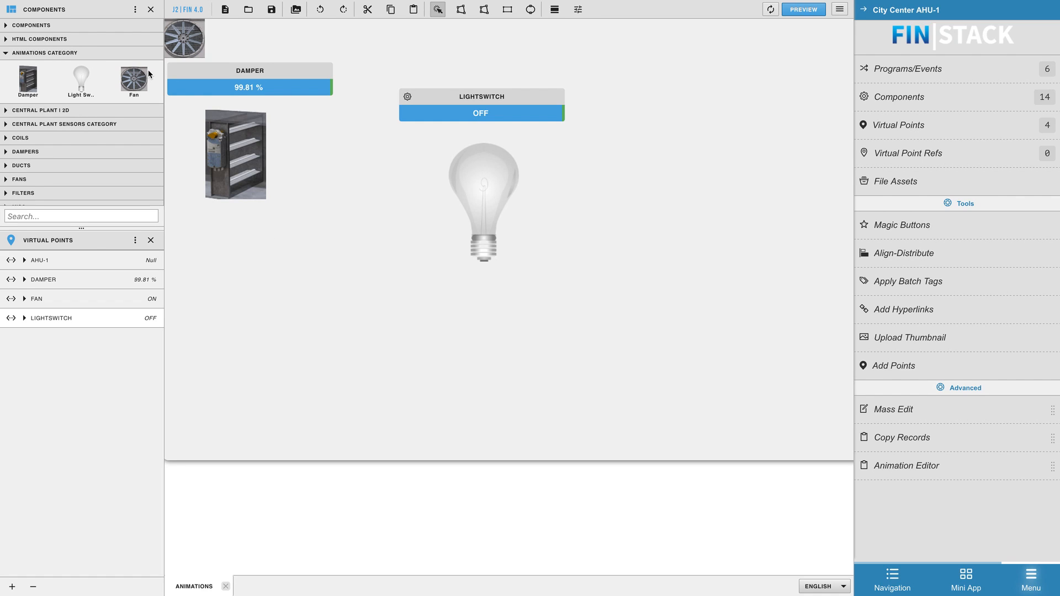
- Drop the Fan near the canvas centre, bound to FAN, and preview all three animations
drag(133, 77, 650, 205)
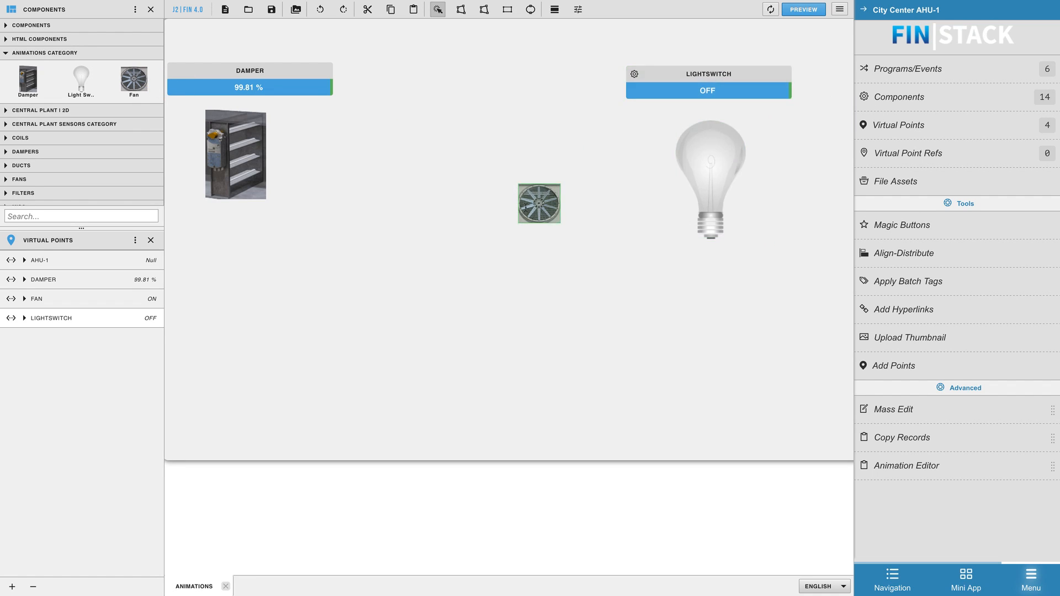
drag(538, 204, 490, 195)
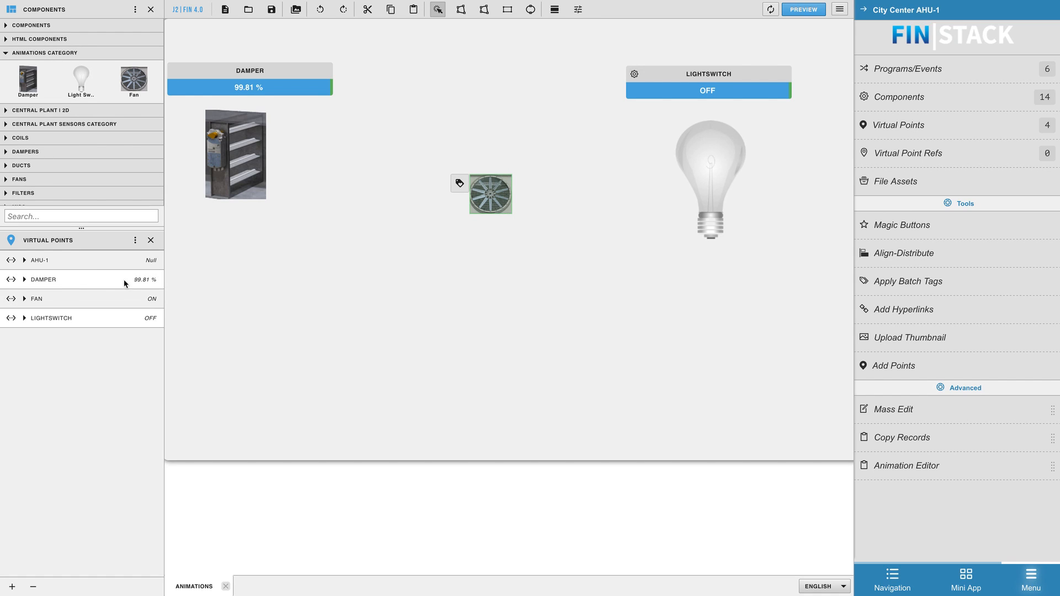
mouse_move(80, 303)
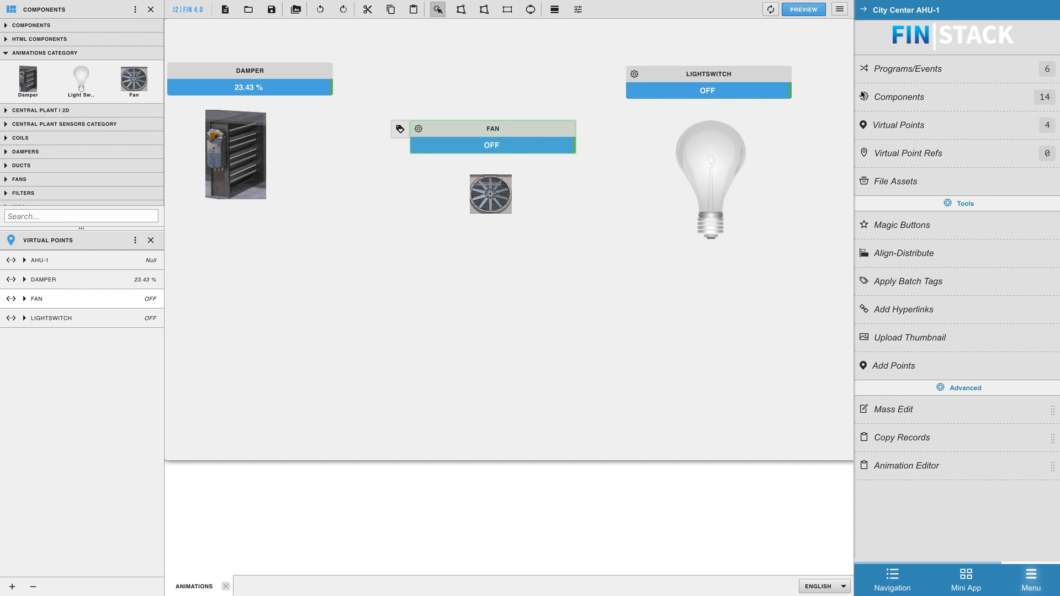
click(804, 9)
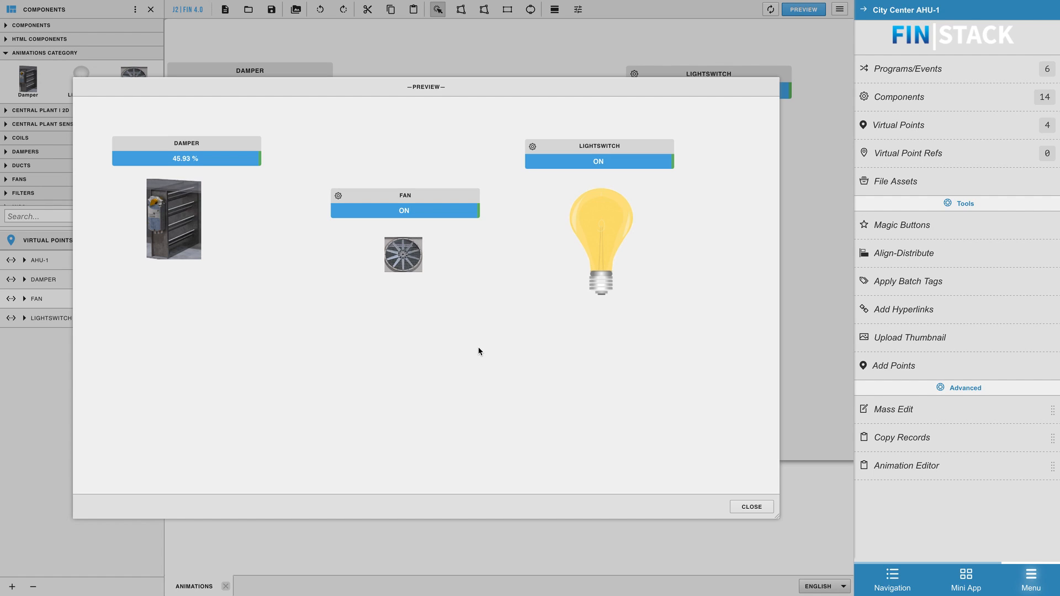
click(750, 506)
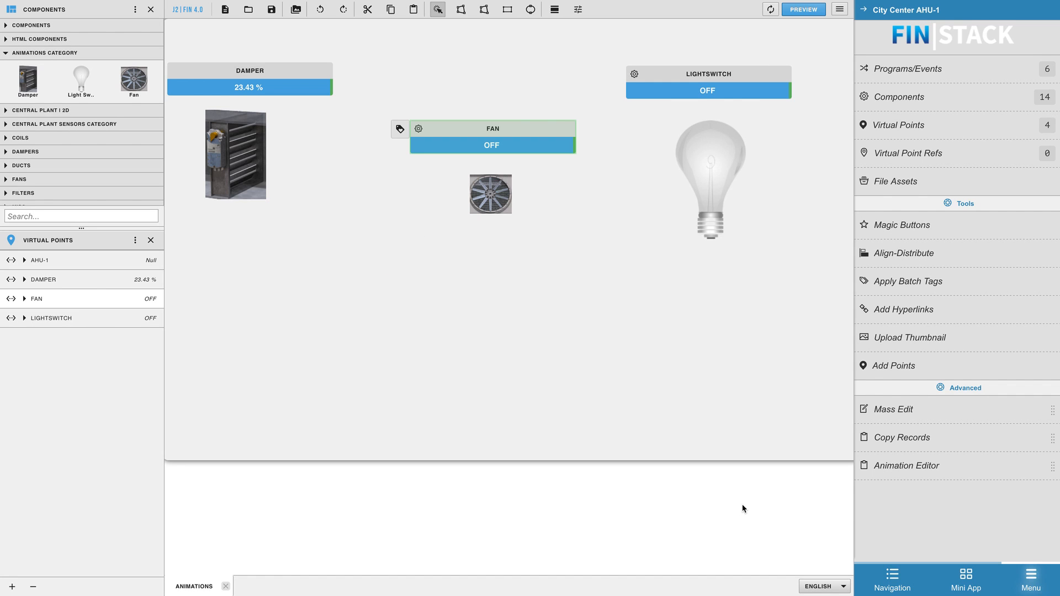